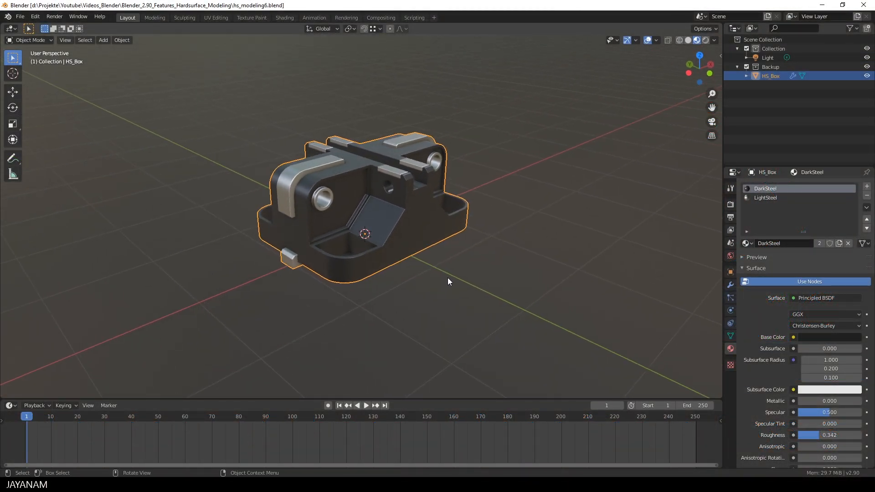
Step: In Edit Mode select the LightSteel slot's faces, then bring up the File > Export format list
key(Tab)
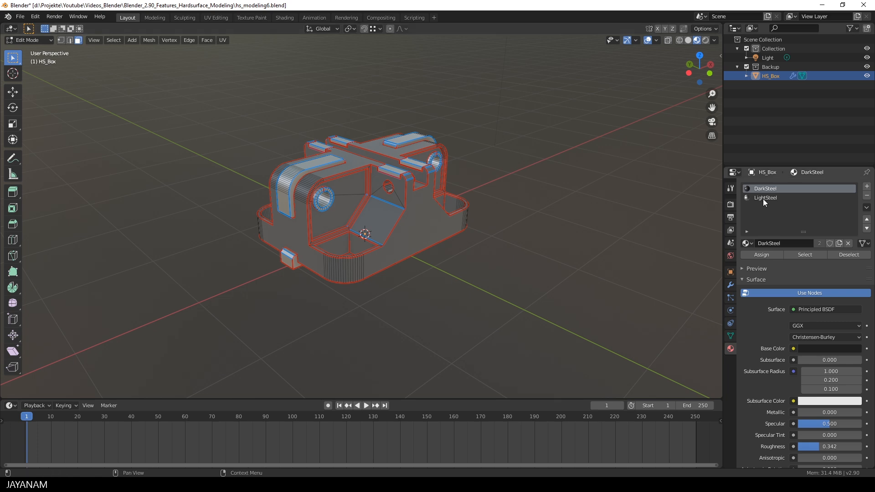
click(764, 198)
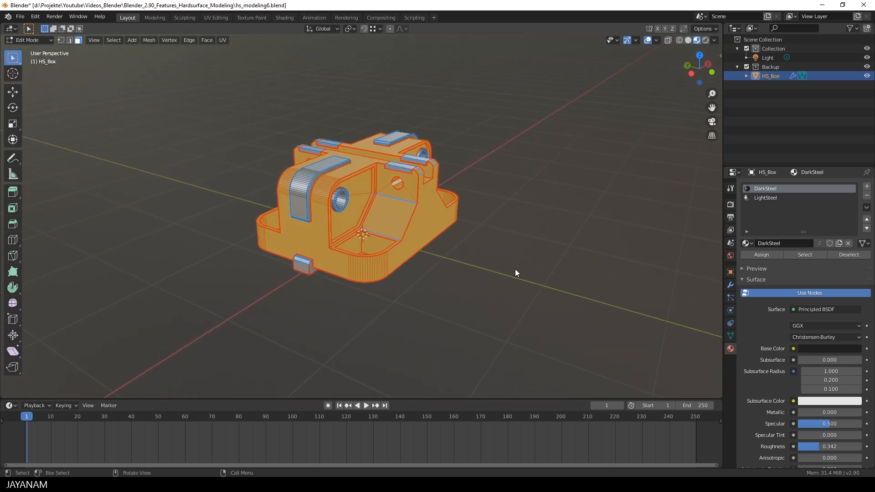
click(20, 16)
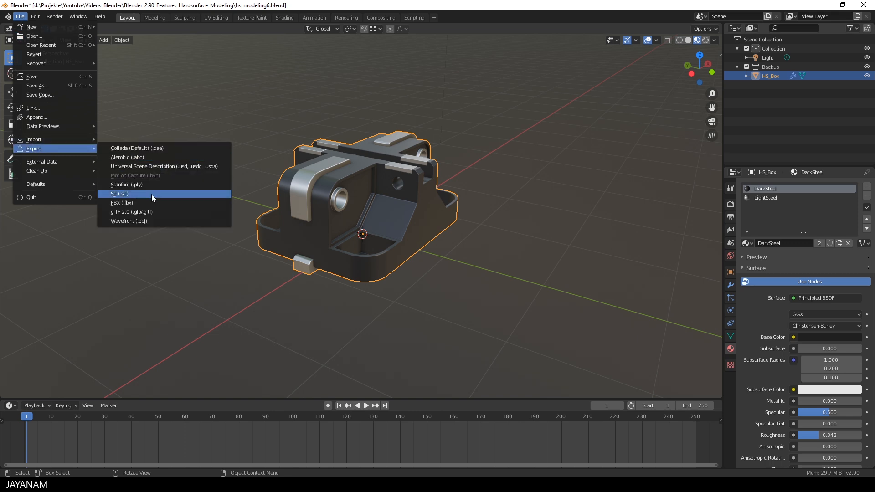
Step: Export the model as FBX to the existing hs_modeling_6.fbx, overwriting it
click(122, 202)
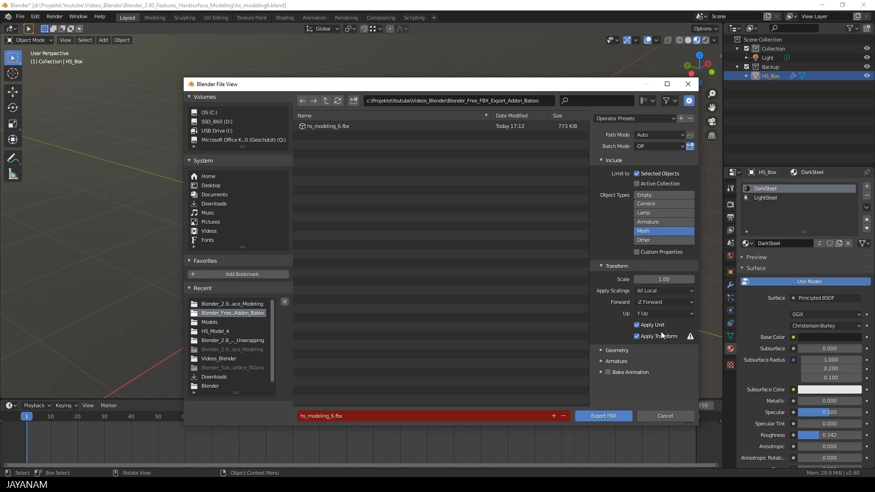
click(327, 126)
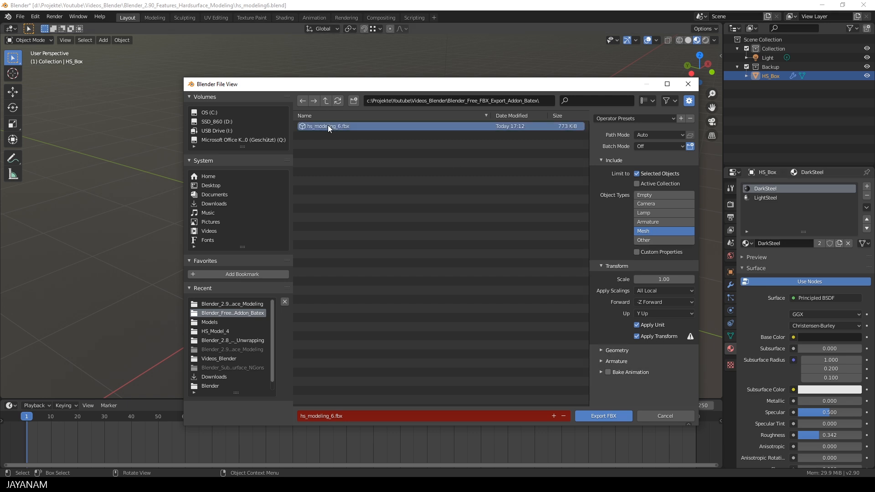
click(603, 418)
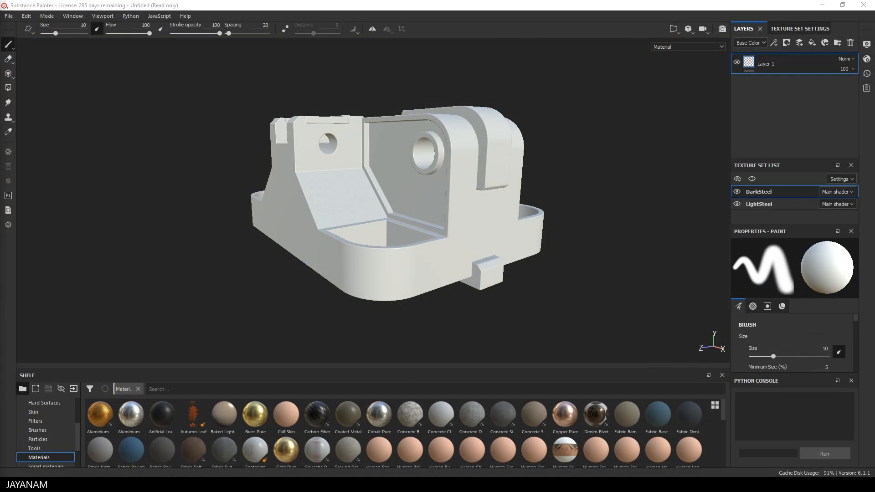
mouse_move(668, 284)
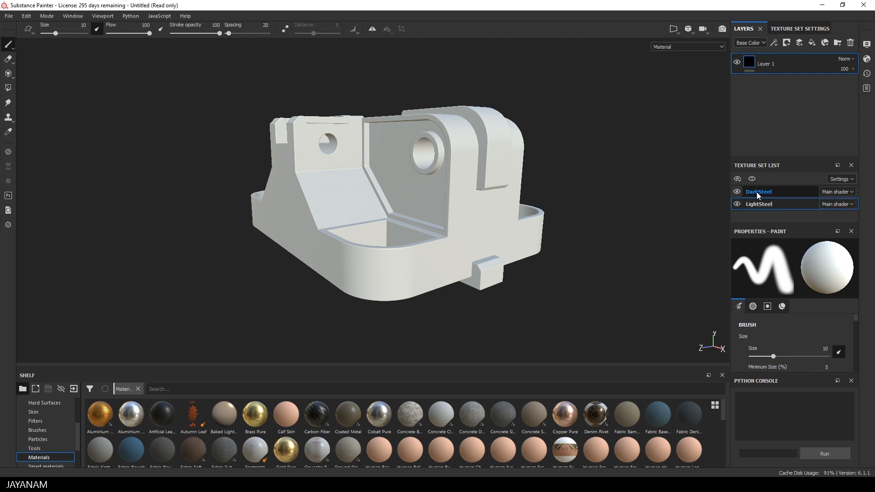
click(759, 203)
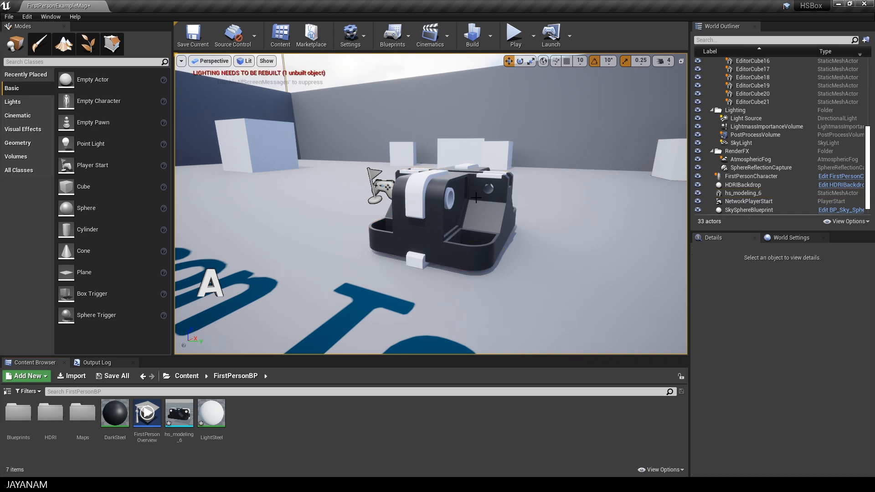
mouse_move(178, 413)
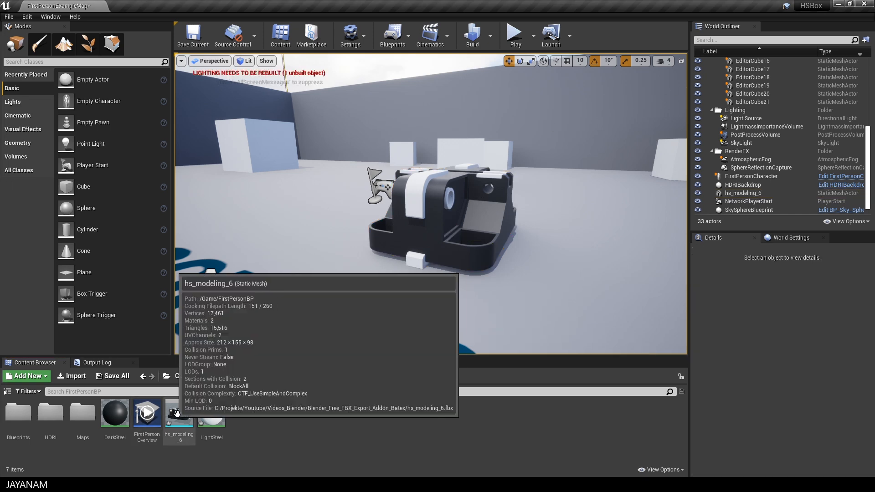
Step: Select the DarkSteel asset, then the placed hs_modeling_6 actor to show its two material slots
click(115, 413)
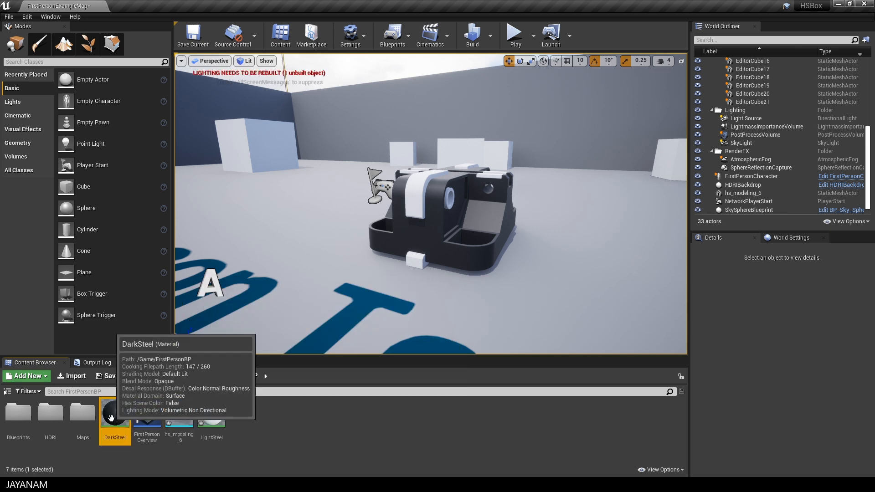
click(441, 223)
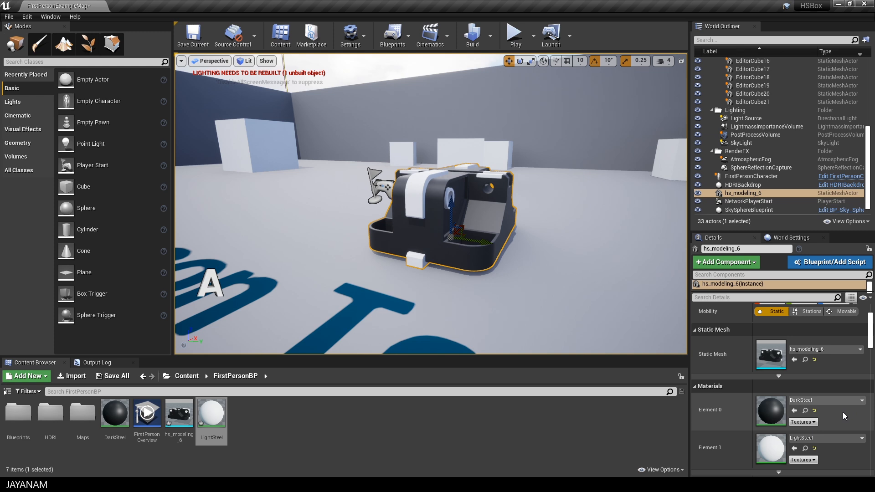
mouse_move(536, 430)
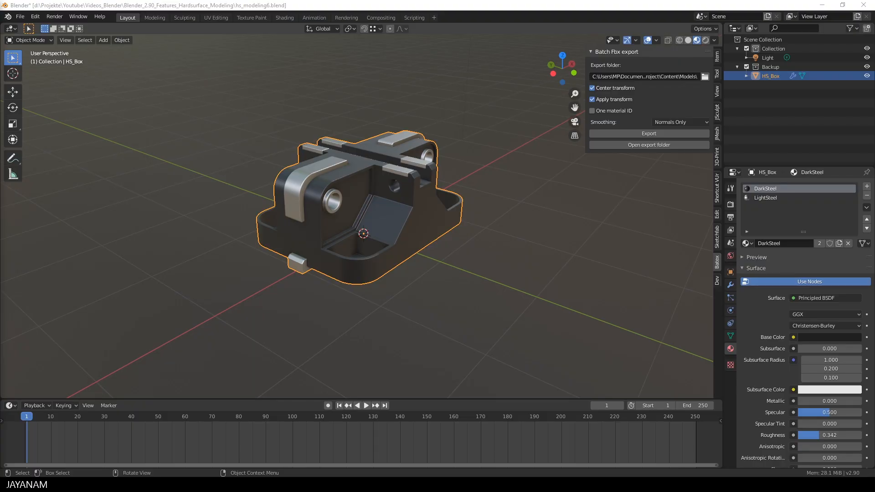
mouse_move(371, 317)
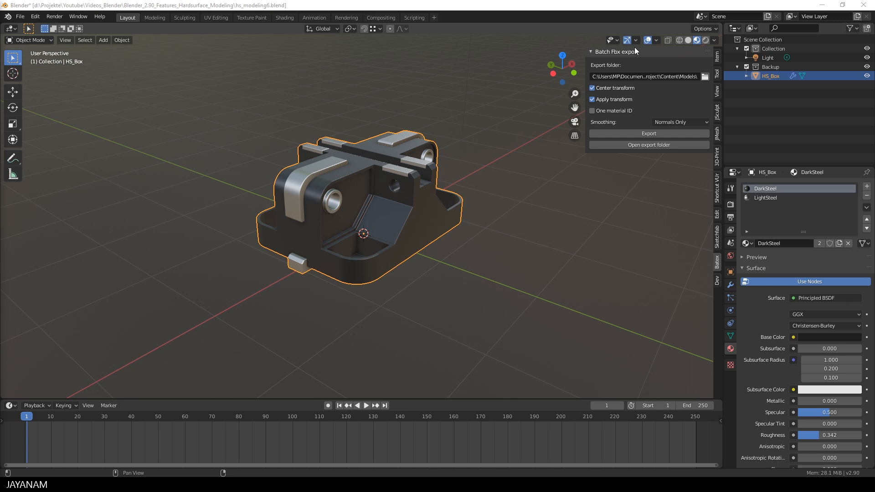
mouse_move(719, 268)
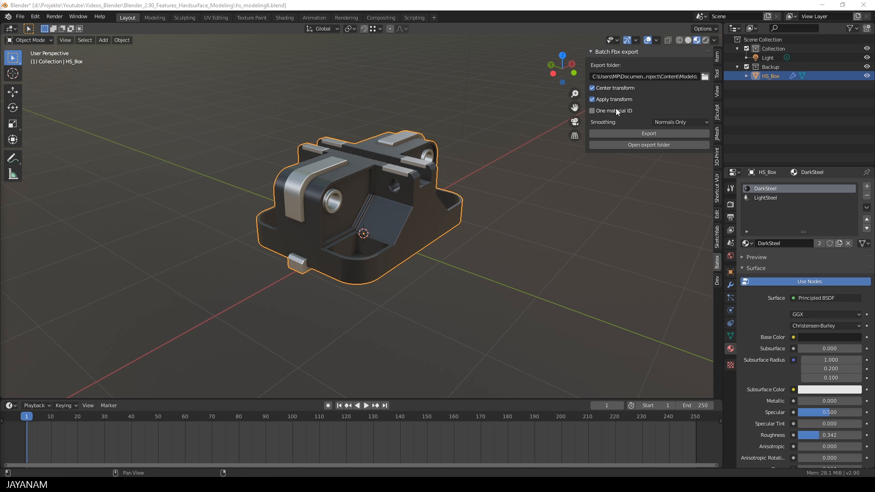
Step: Enable One material ID in the Batex panel and run the batch FBX export
click(591, 110)
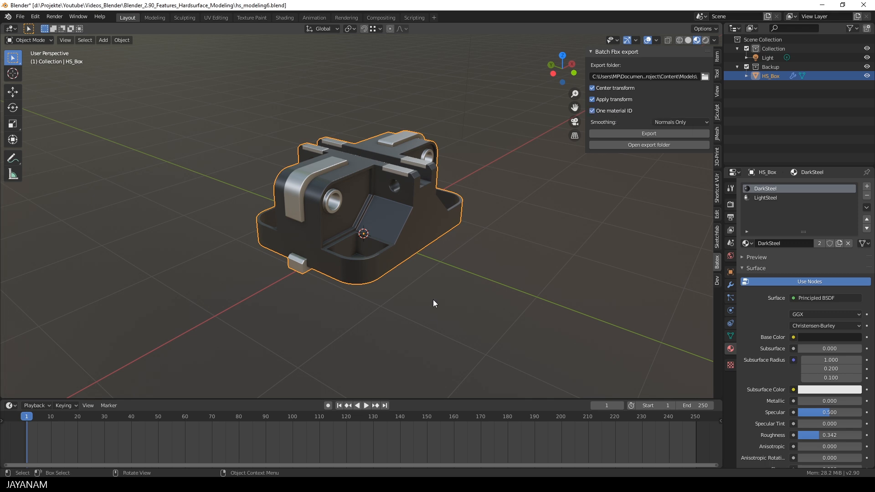
mouse_move(434, 324)
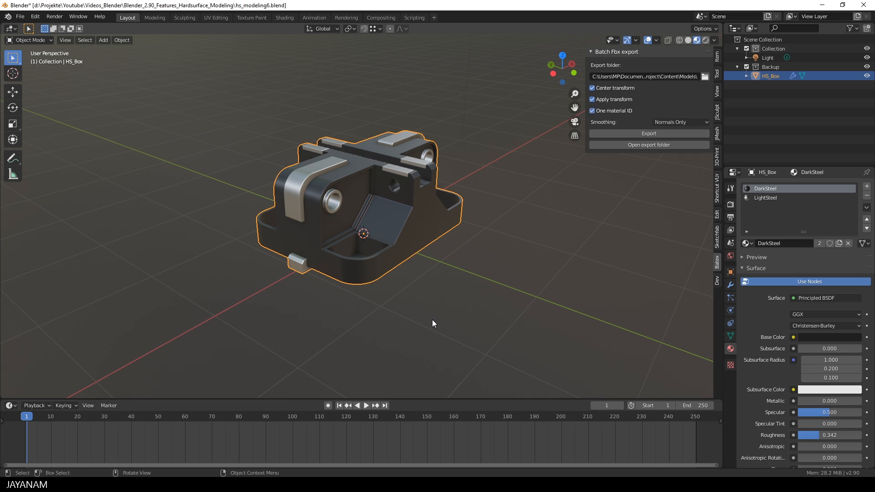
mouse_move(683, 118)
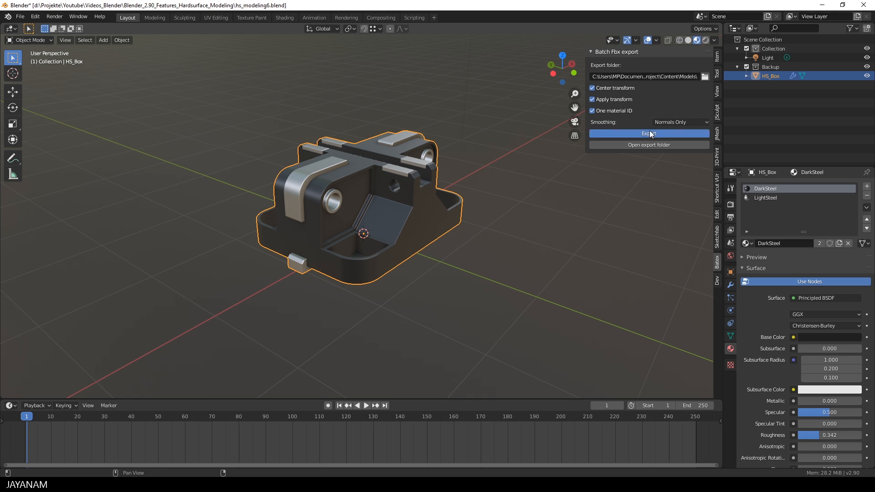
click(648, 133)
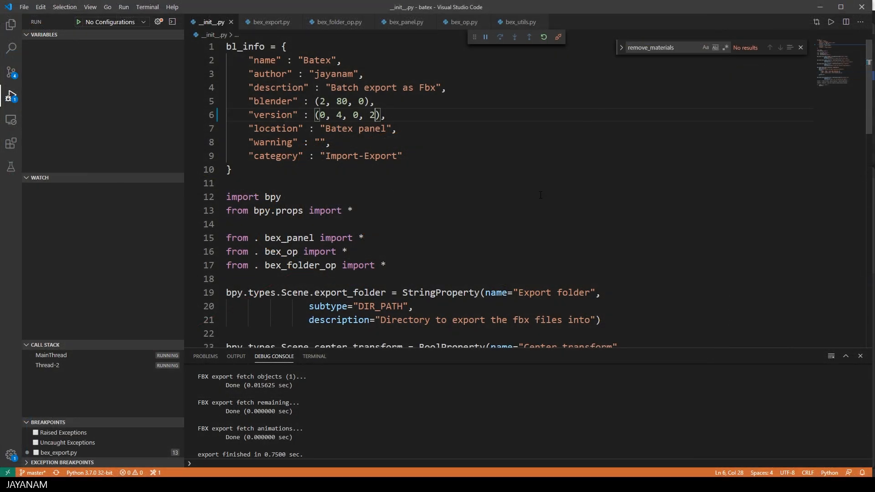
Step: Locate and select the one_material_ID BoolProperty in __init__.py, then move to bex_export.py
scroll(down, 3)
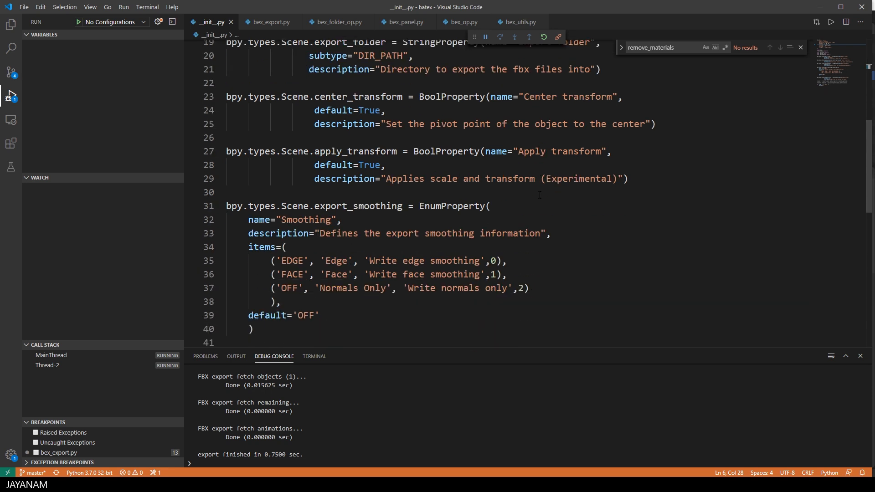
scroll(down, 3)
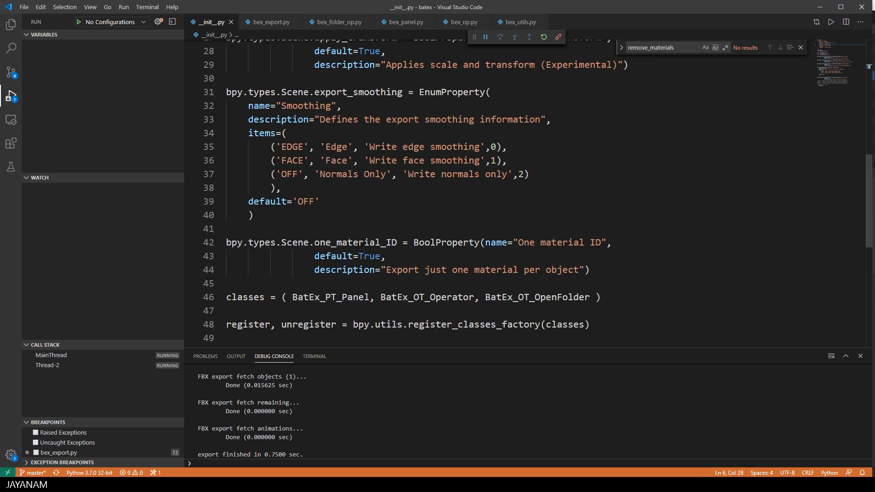
double_click(354, 242)
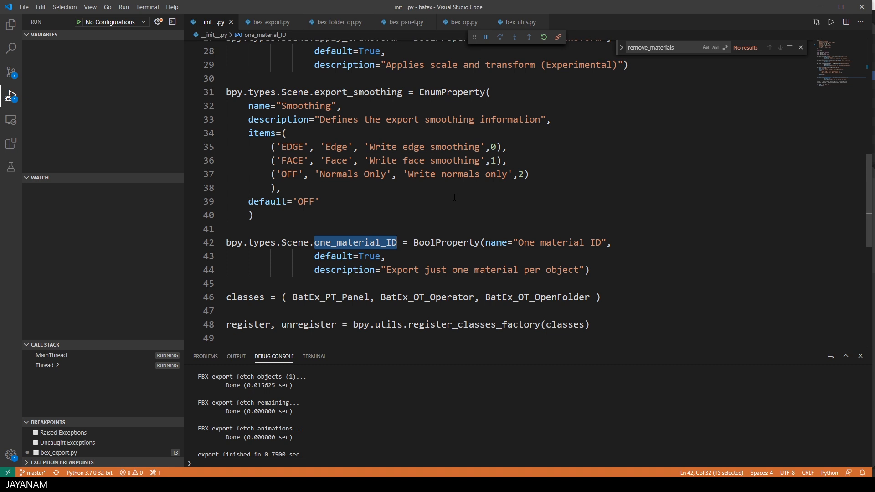
click(268, 22)
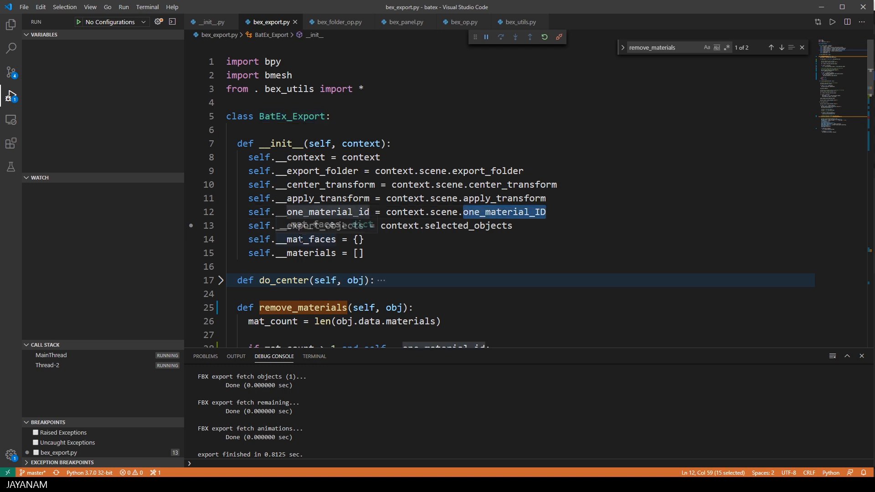
click(297, 252)
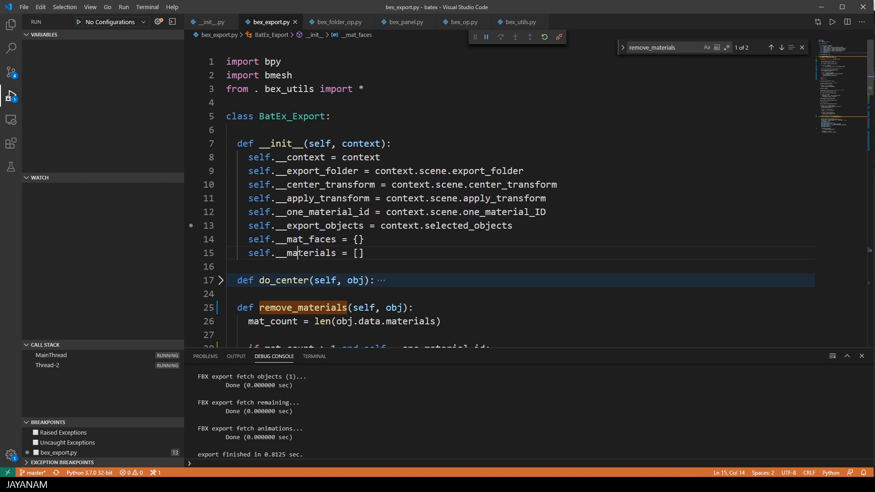
double_click(307, 252)
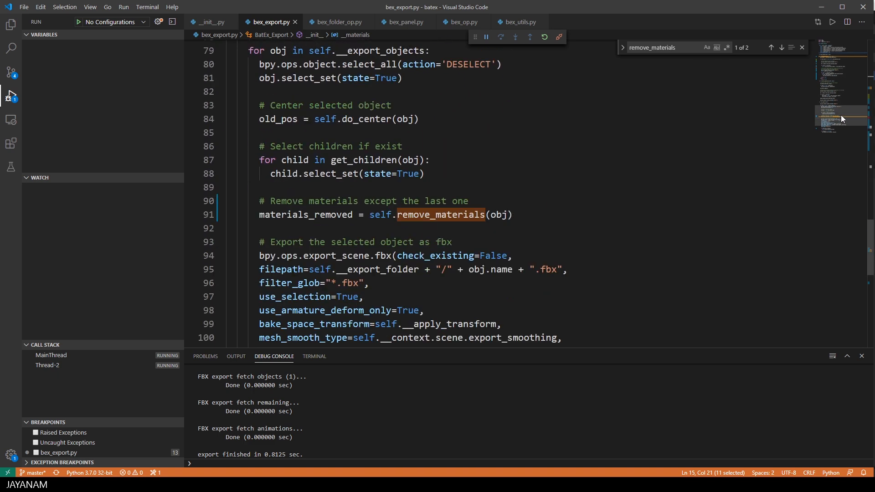
scroll(up, 3)
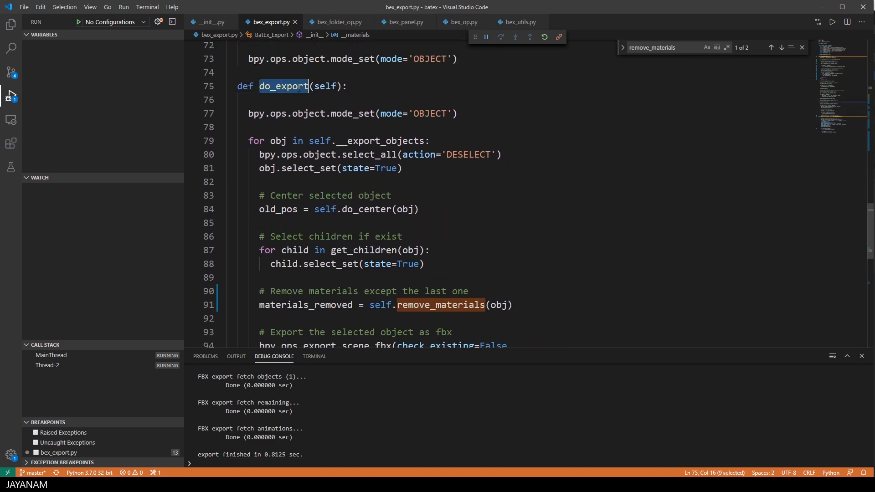
click(394, 87)
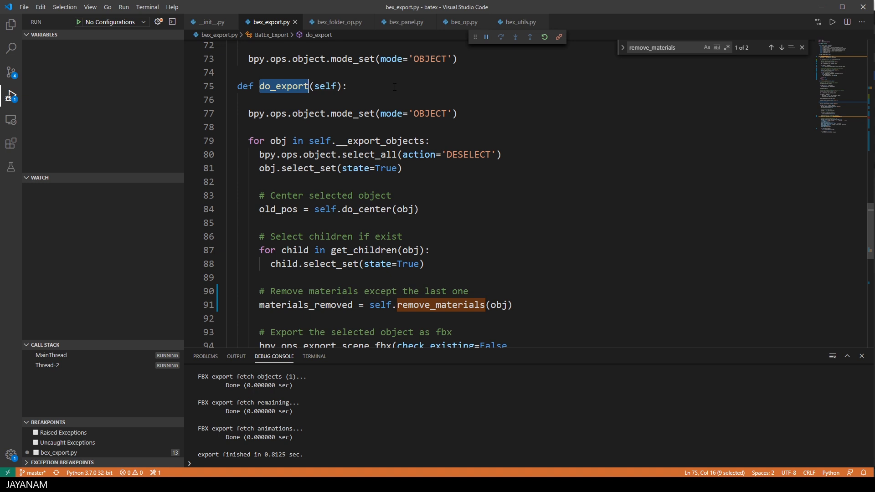
double_click(380, 140)
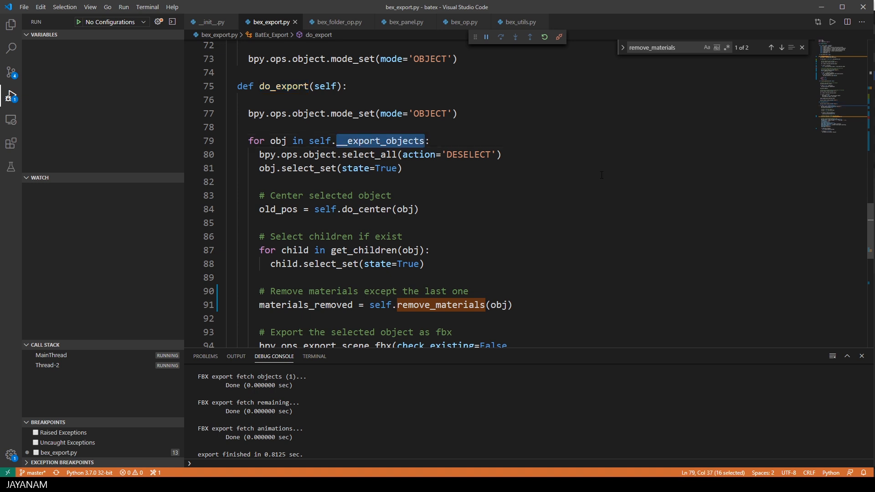
scroll(down, 3)
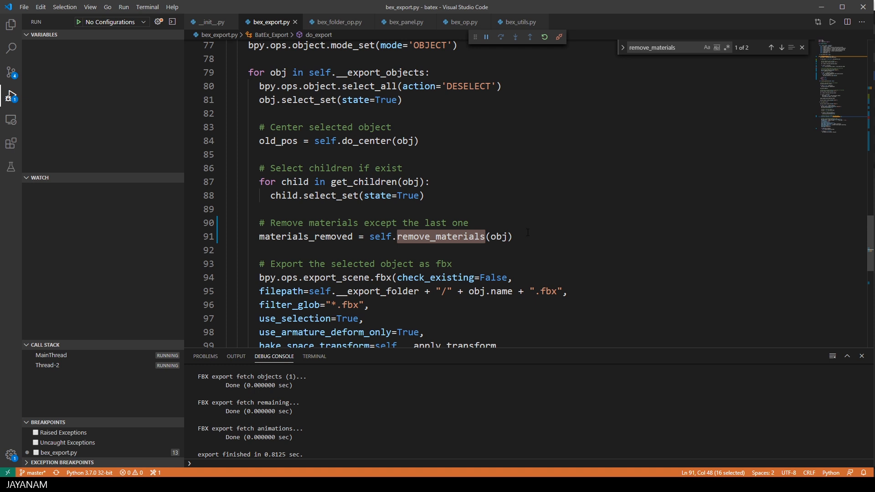
double_click(435, 222)
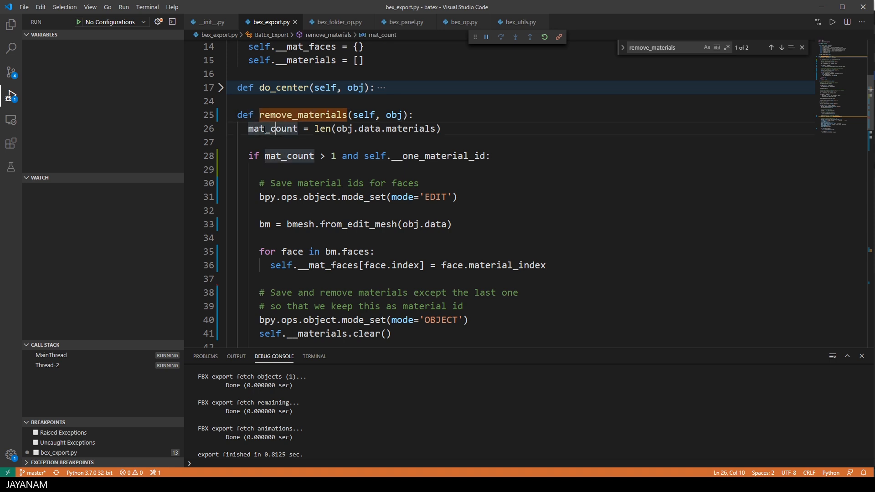
double_click(272, 128)
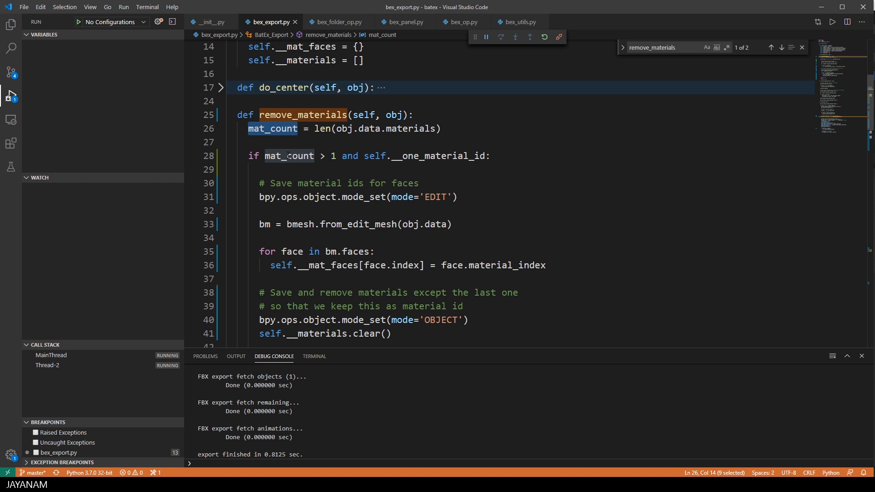
click(435, 156)
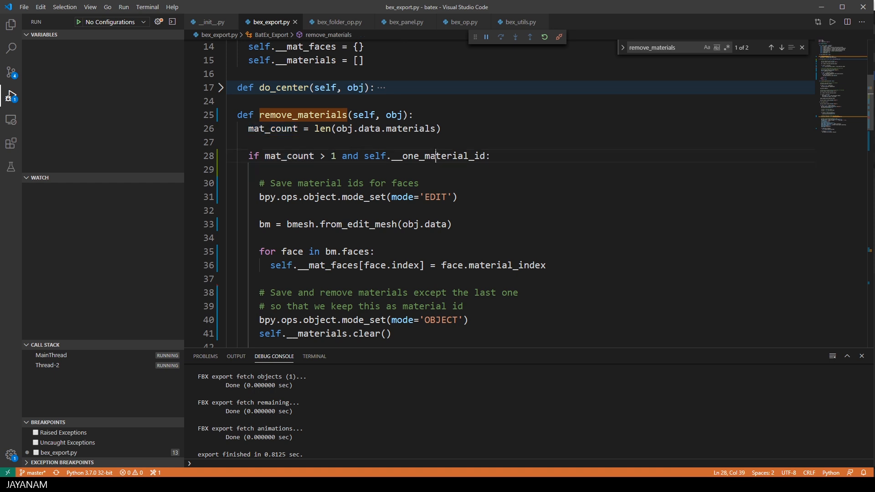
double_click(439, 156)
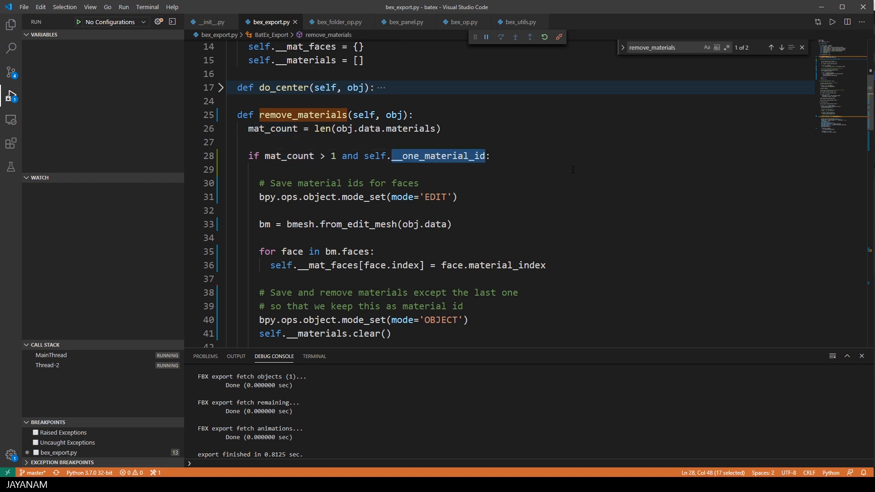
scroll(down, 3)
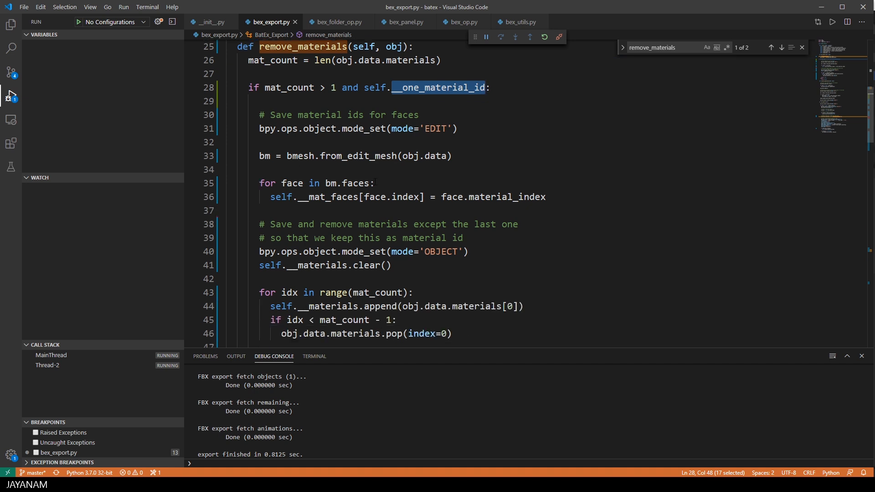
click(345, 183)
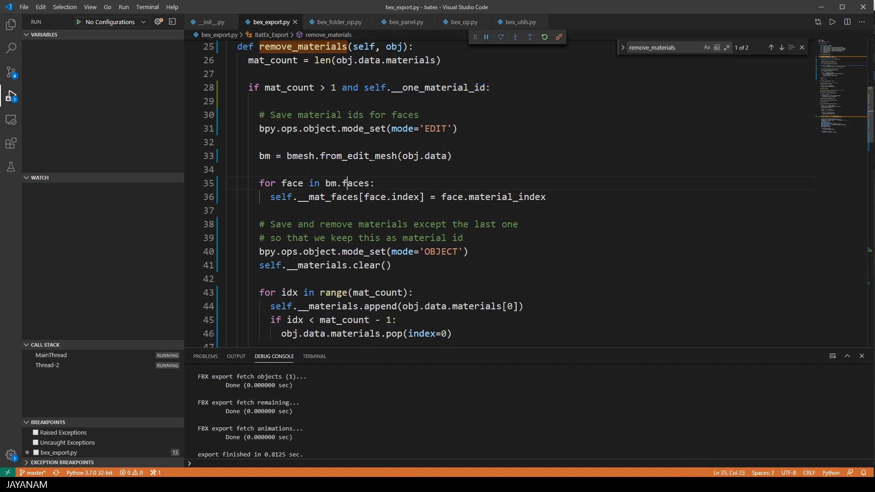
double_click(357, 156)
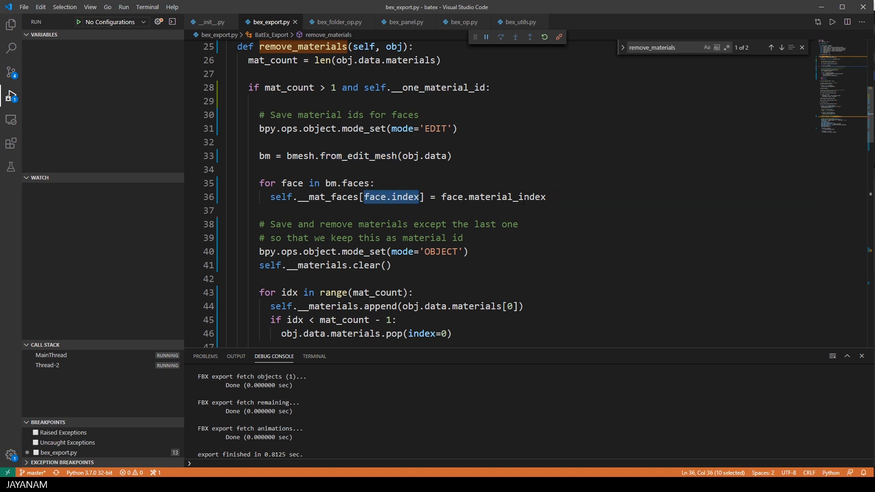
double_click(508, 197)
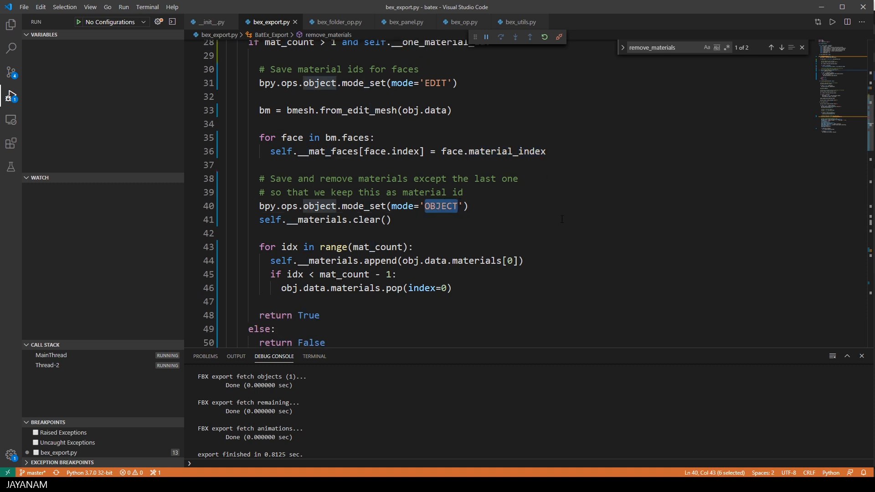
scroll(down, 3)
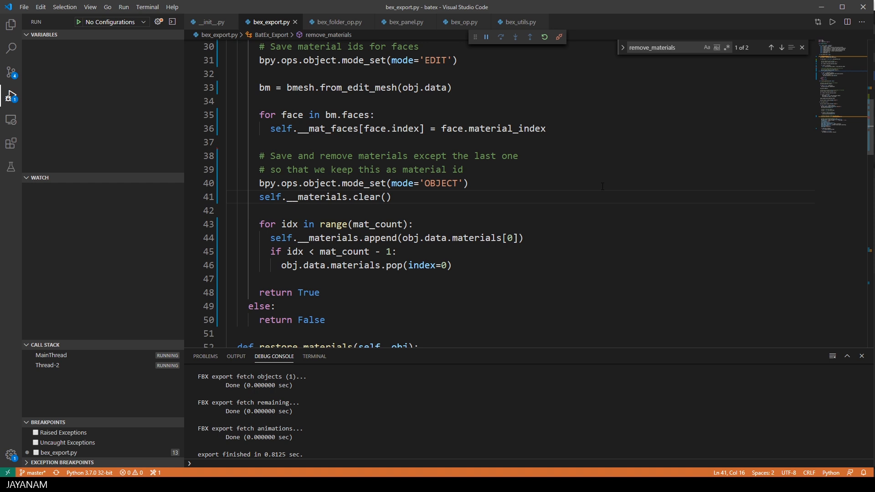
double_click(376, 202)
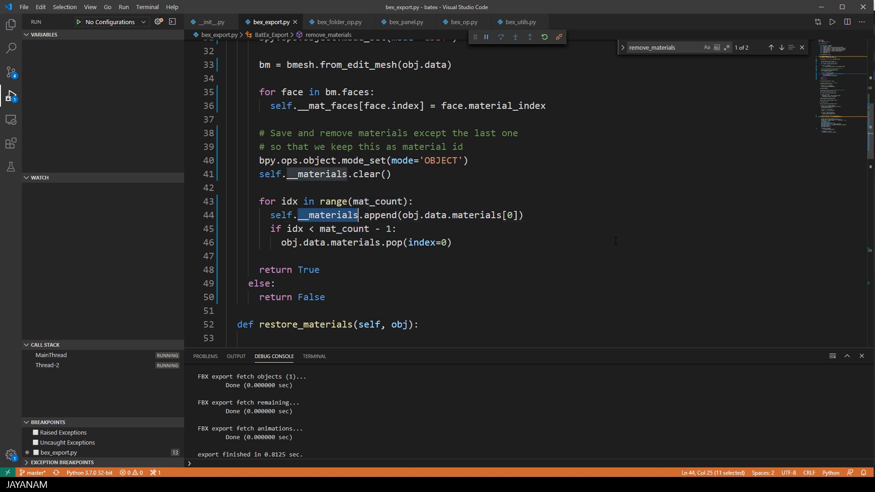
double_click(355, 243)
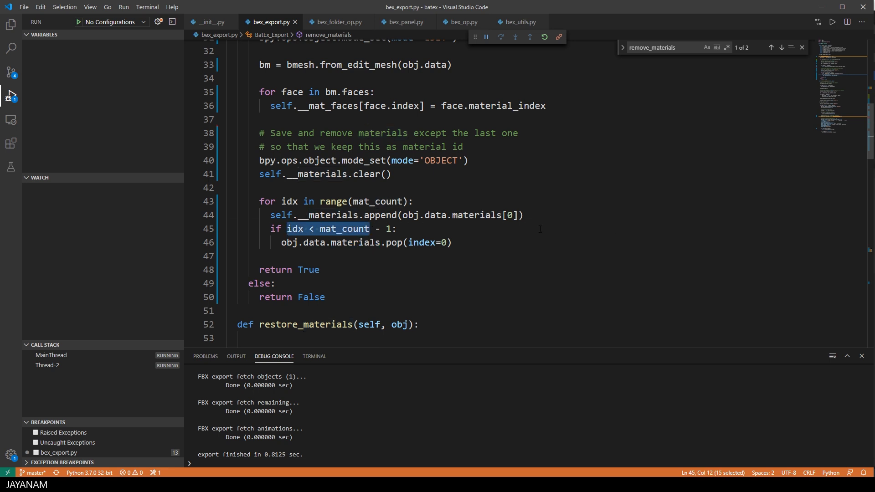
mouse_move(573, 200)
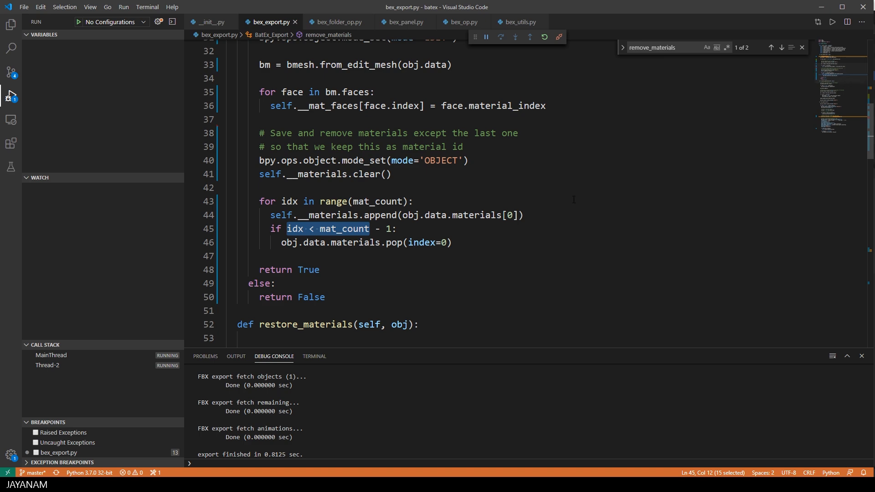
scroll(up, 3)
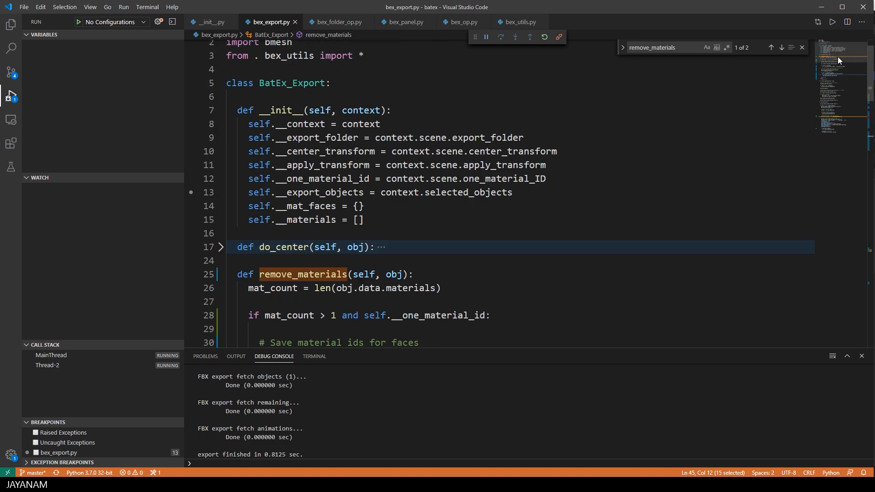
Step: From do_export's restore_materials call, Ctrl+click through to the function's definition
scroll(down, 3)
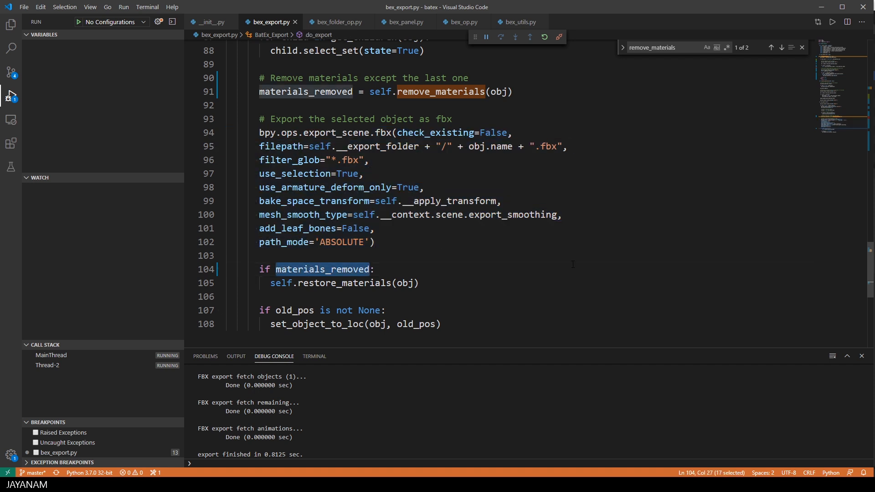
double_click(344, 282)
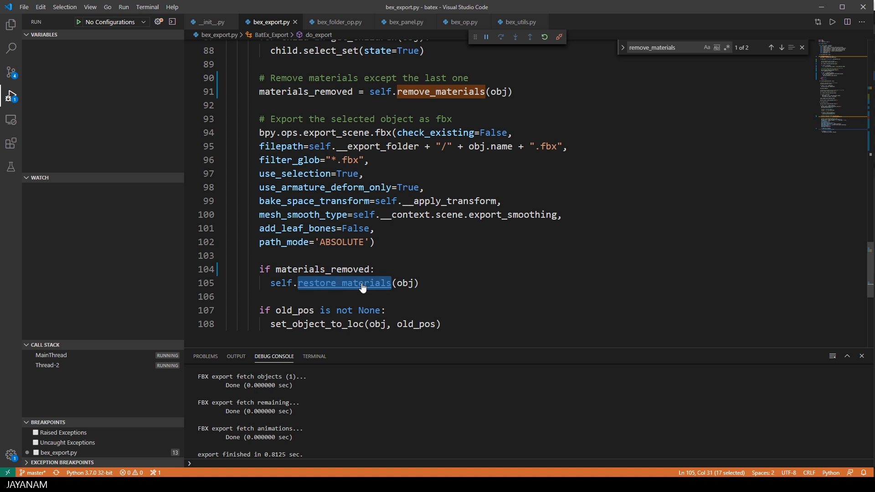
click(344, 283)
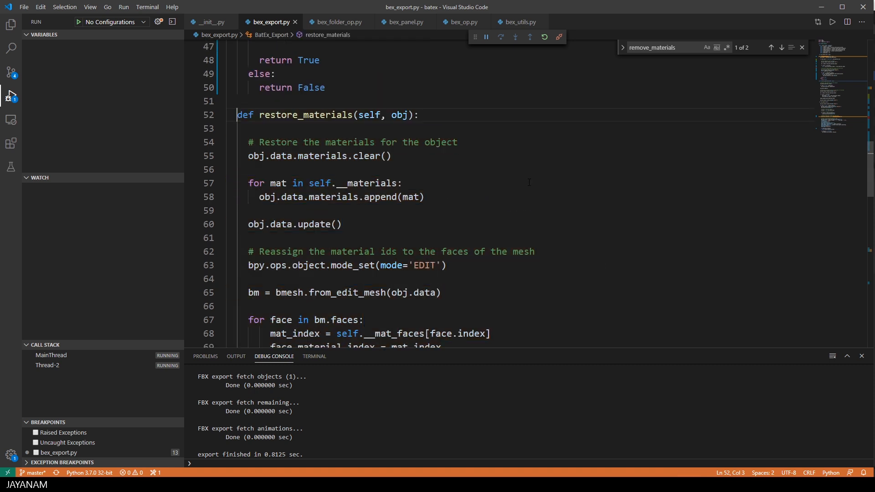
double_click(319, 156)
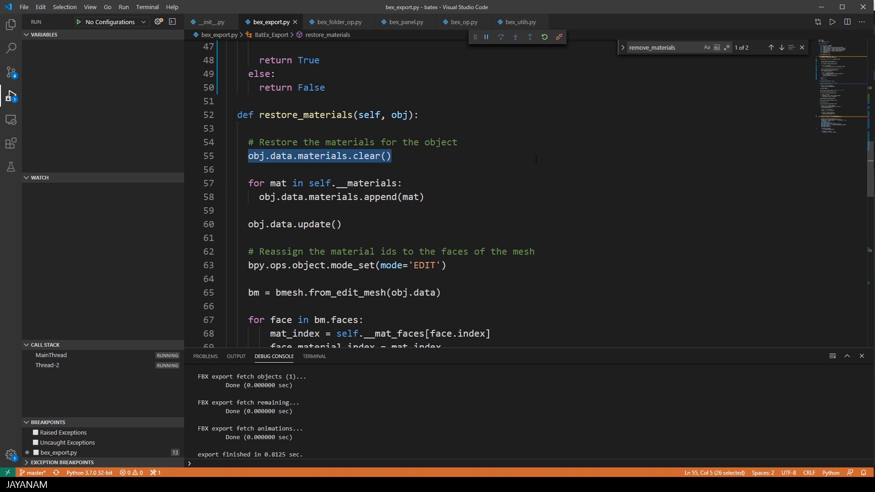
double_click(366, 184)
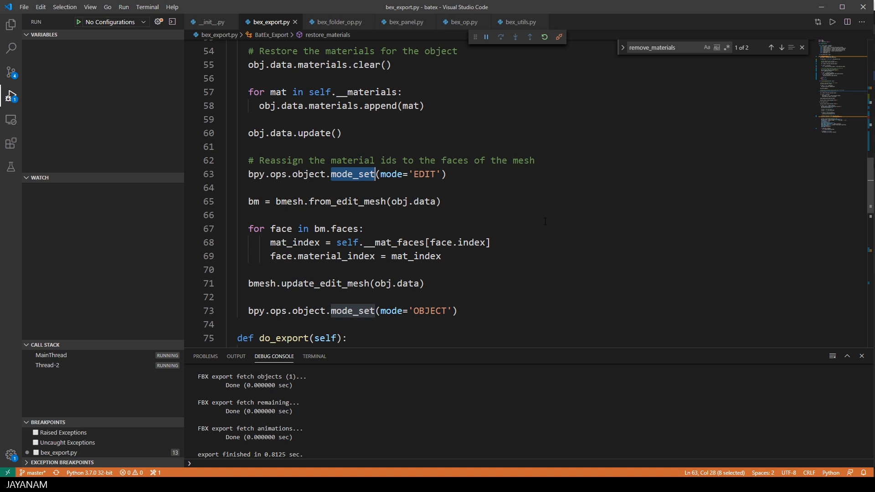
double_click(347, 201)
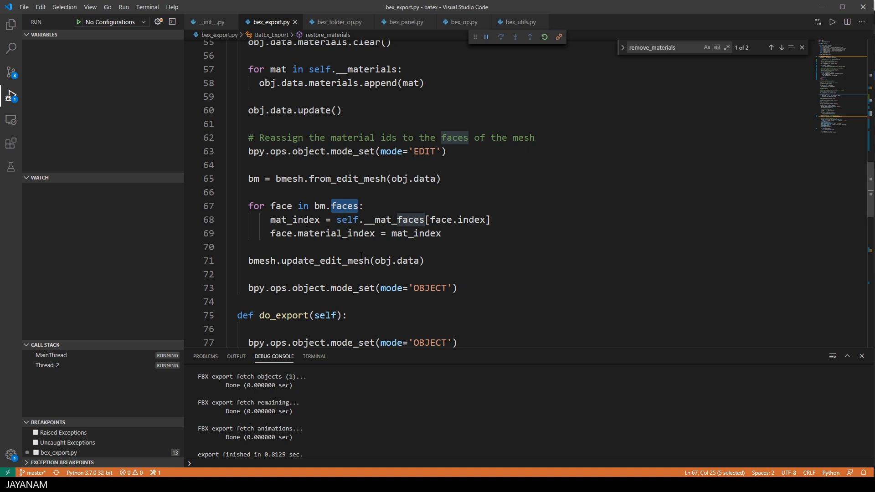
double_click(470, 220)
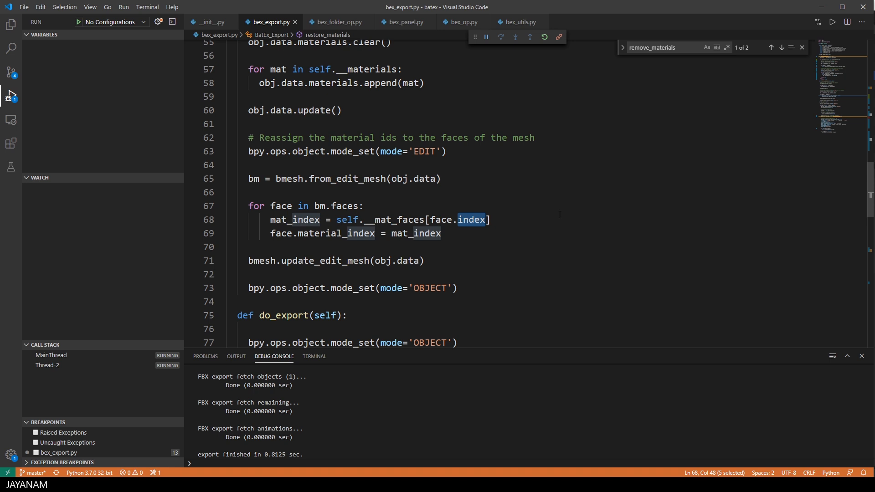
double_click(335, 233)
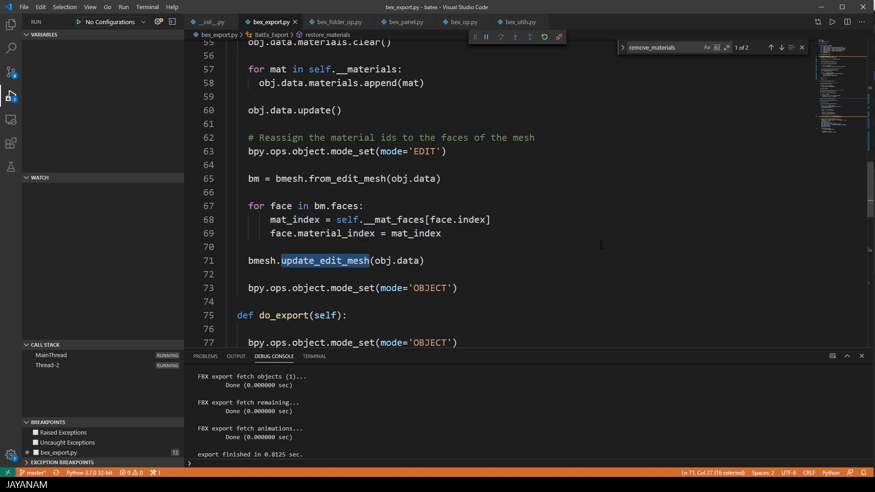
scroll(down, 3)
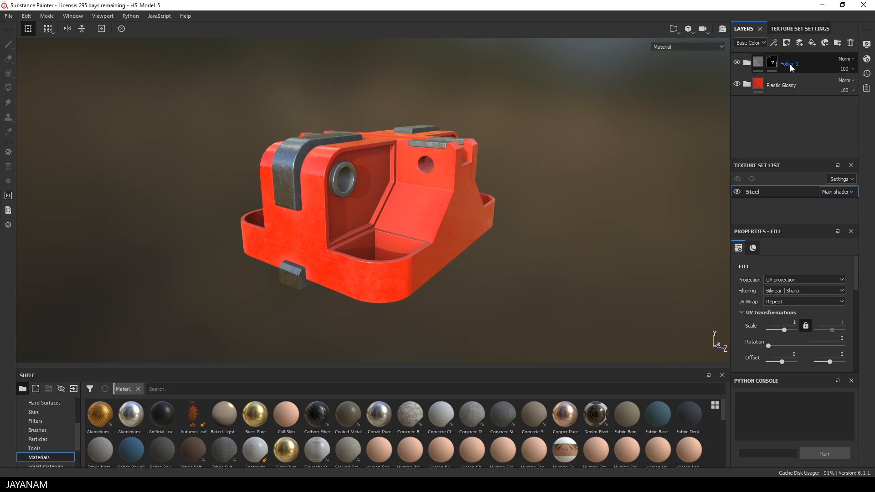
mouse_move(772, 63)
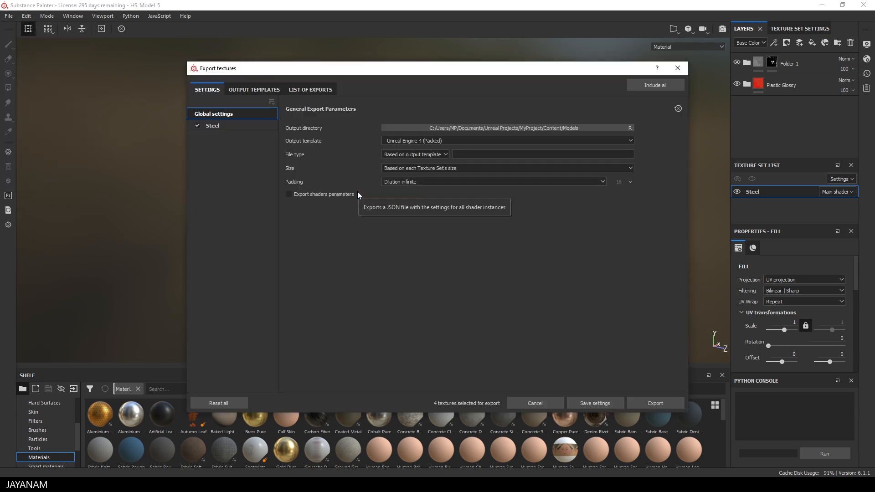
click(310, 89)
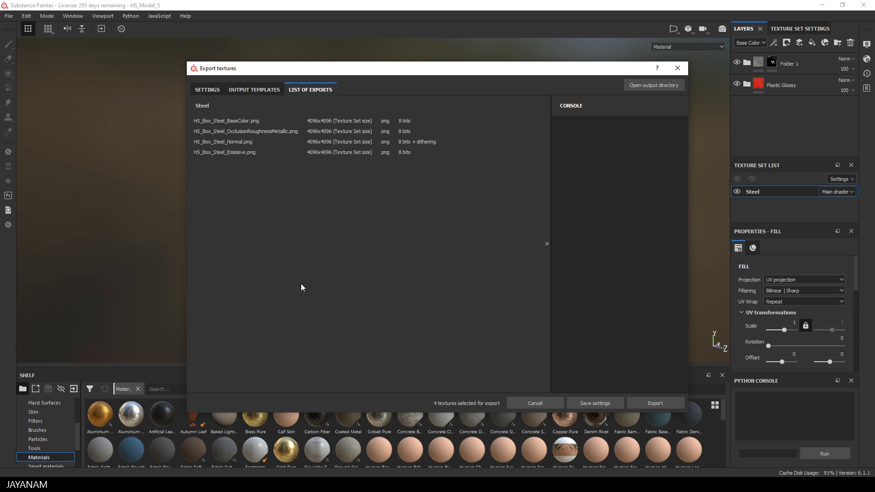
mouse_move(224, 167)
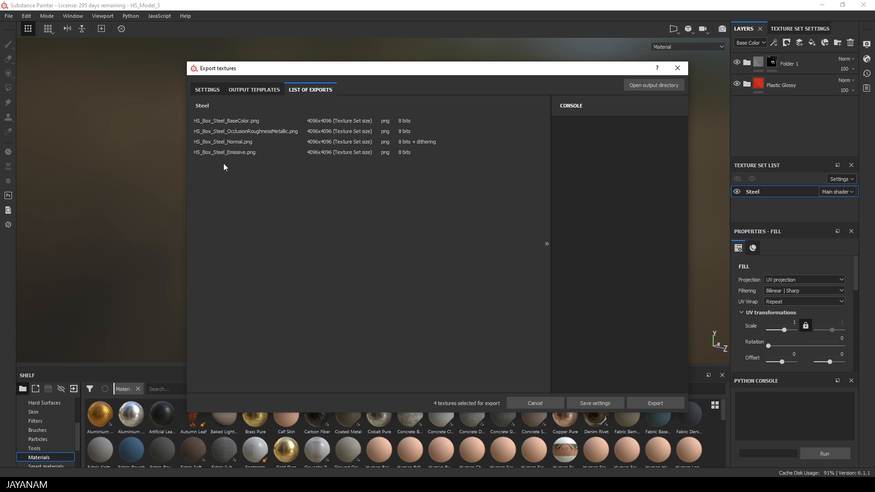
click(207, 89)
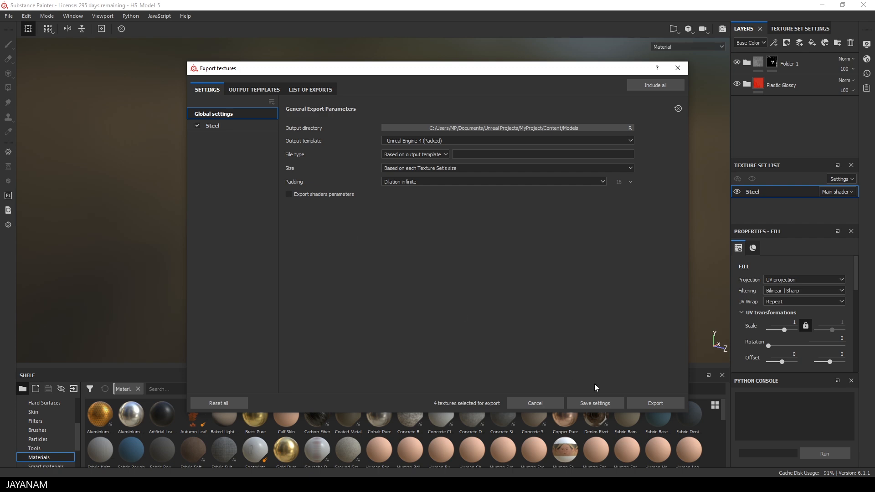
click(654, 402)
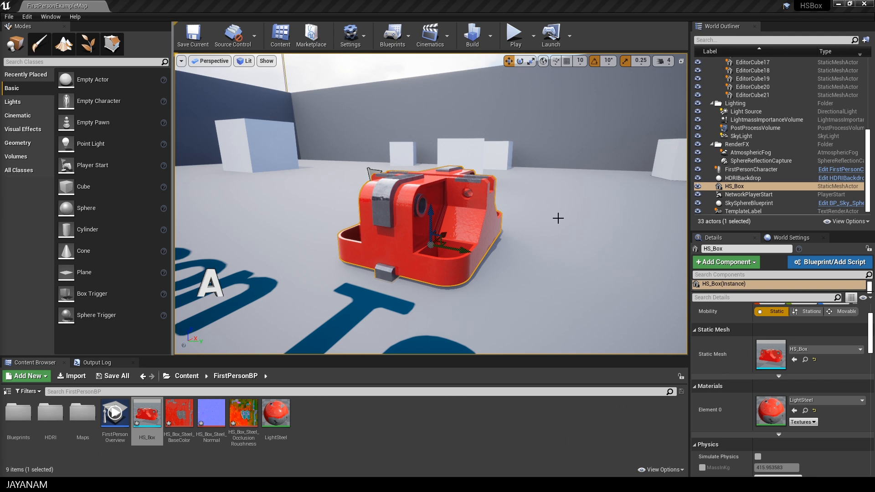
mouse_move(276, 414)
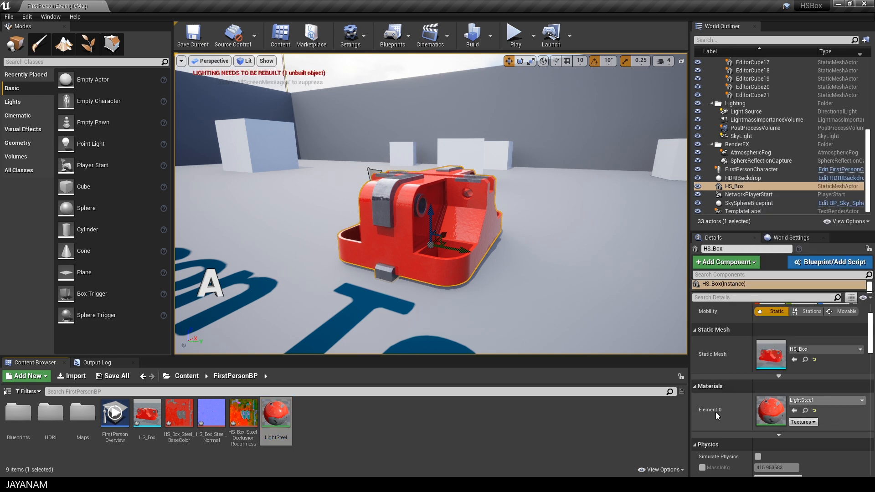
mouse_move(453, 435)
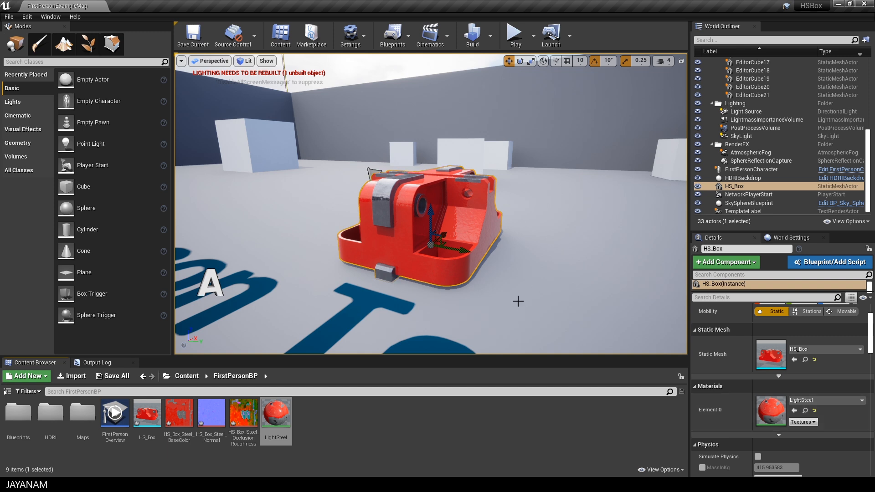
mouse_move(538, 280)
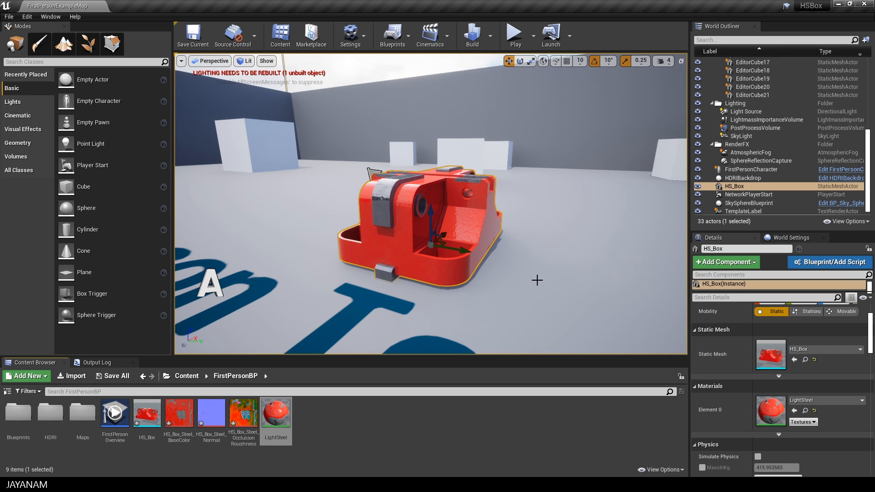